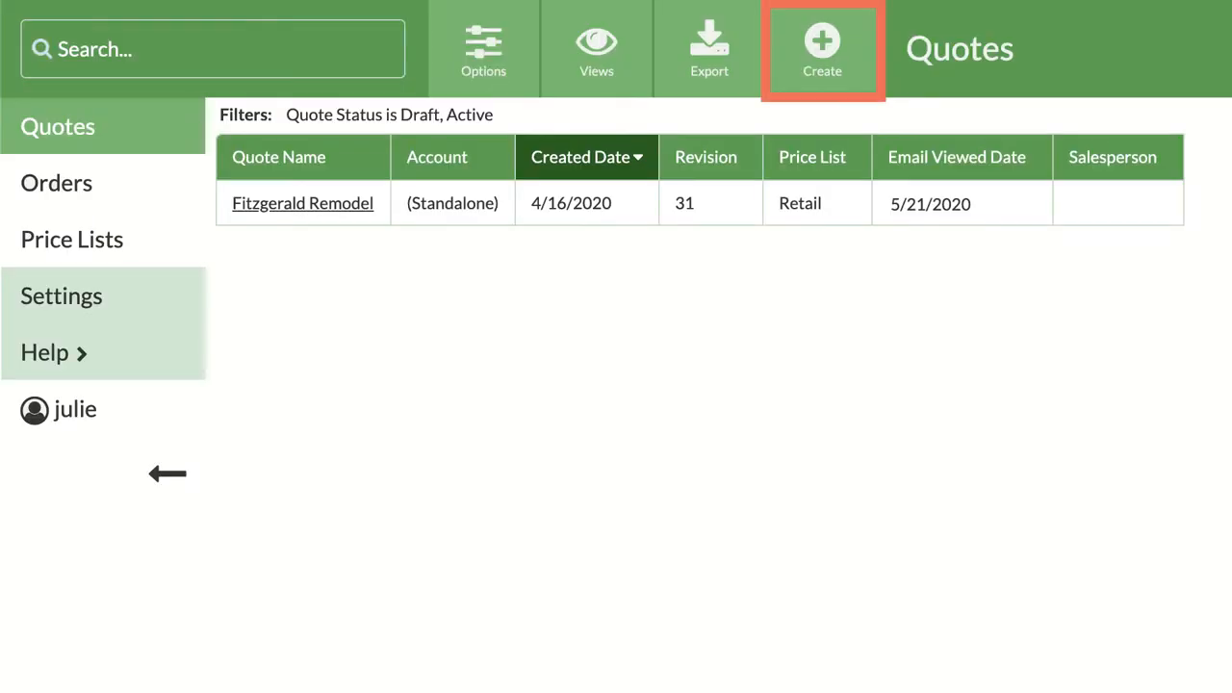
Open the Fitzgerald Remodel quote from the Quotes list
click(302, 203)
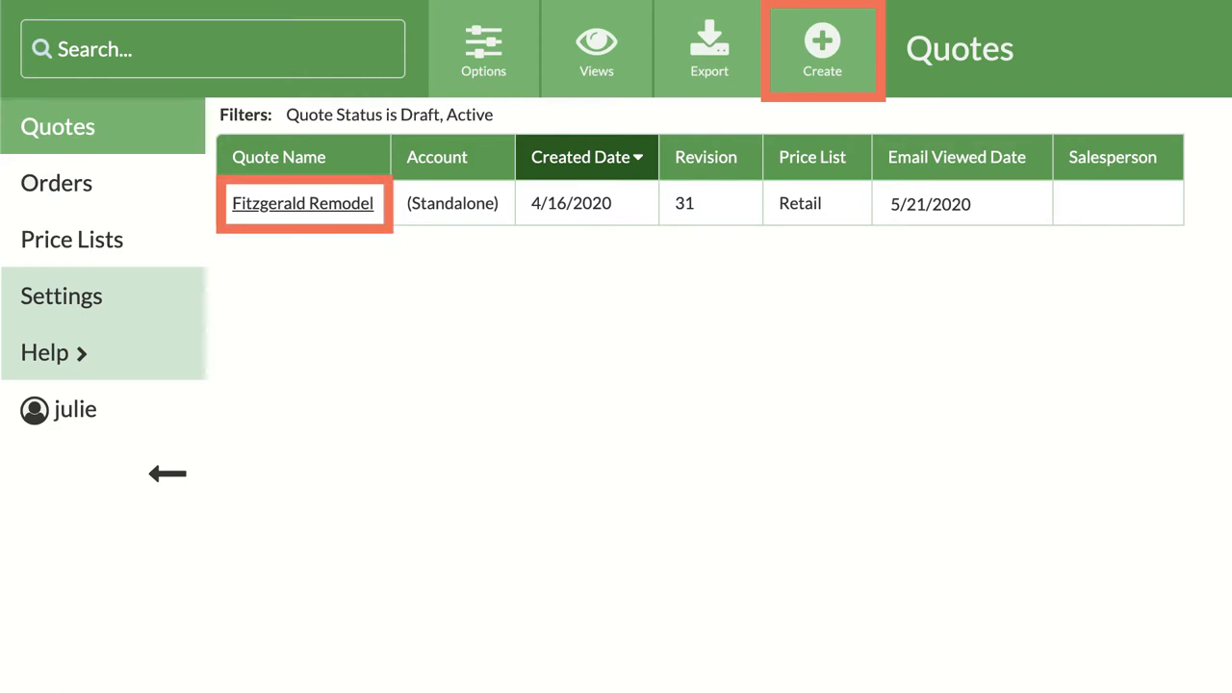
click(302, 203)
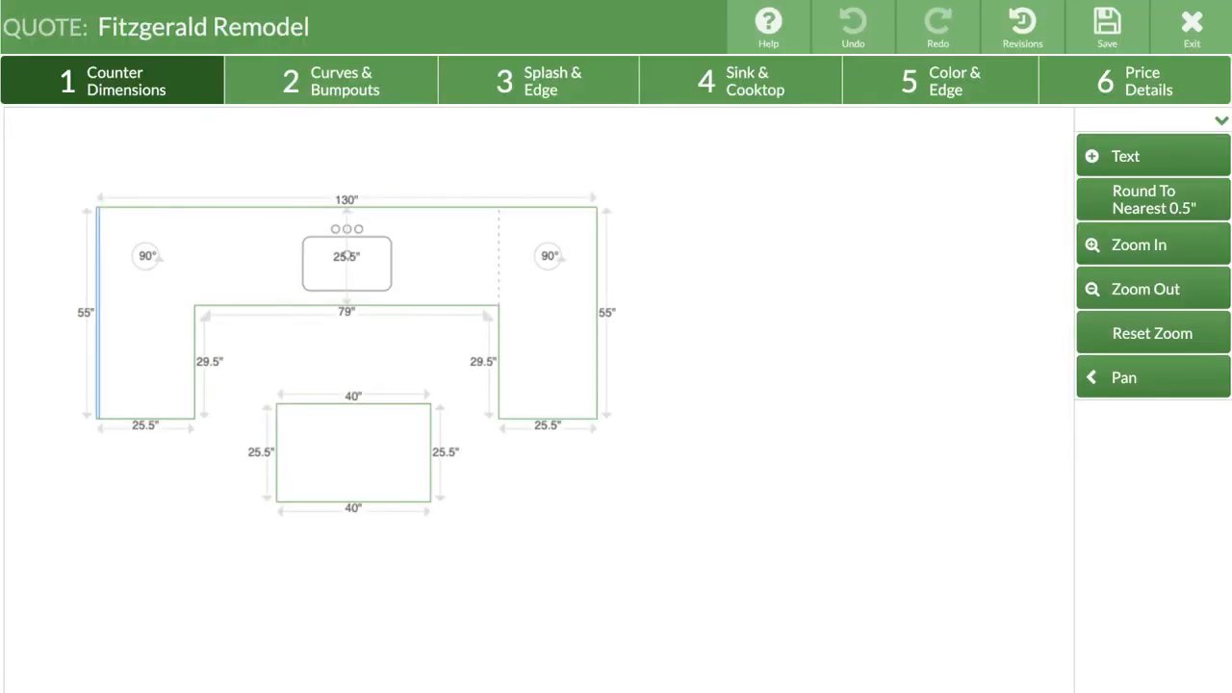
click(944, 80)
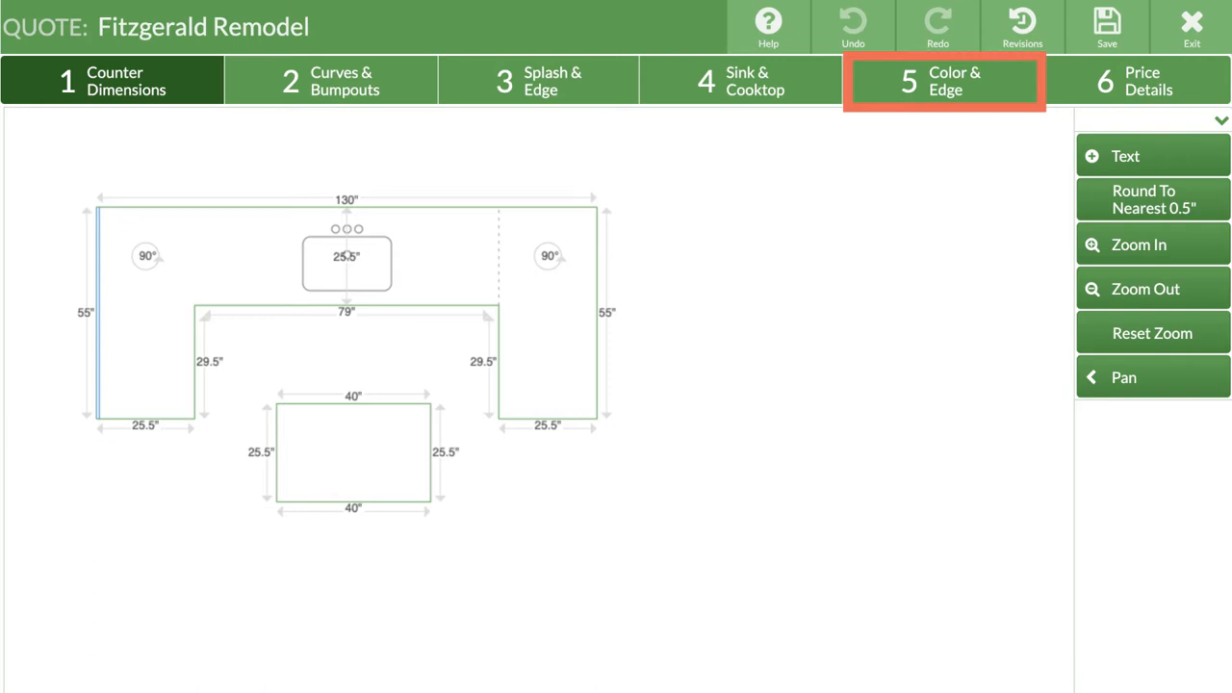
Go to Color & Edge to review Perimeter's Granite, Arctic Pearl, Cove edge settings
click(944, 79)
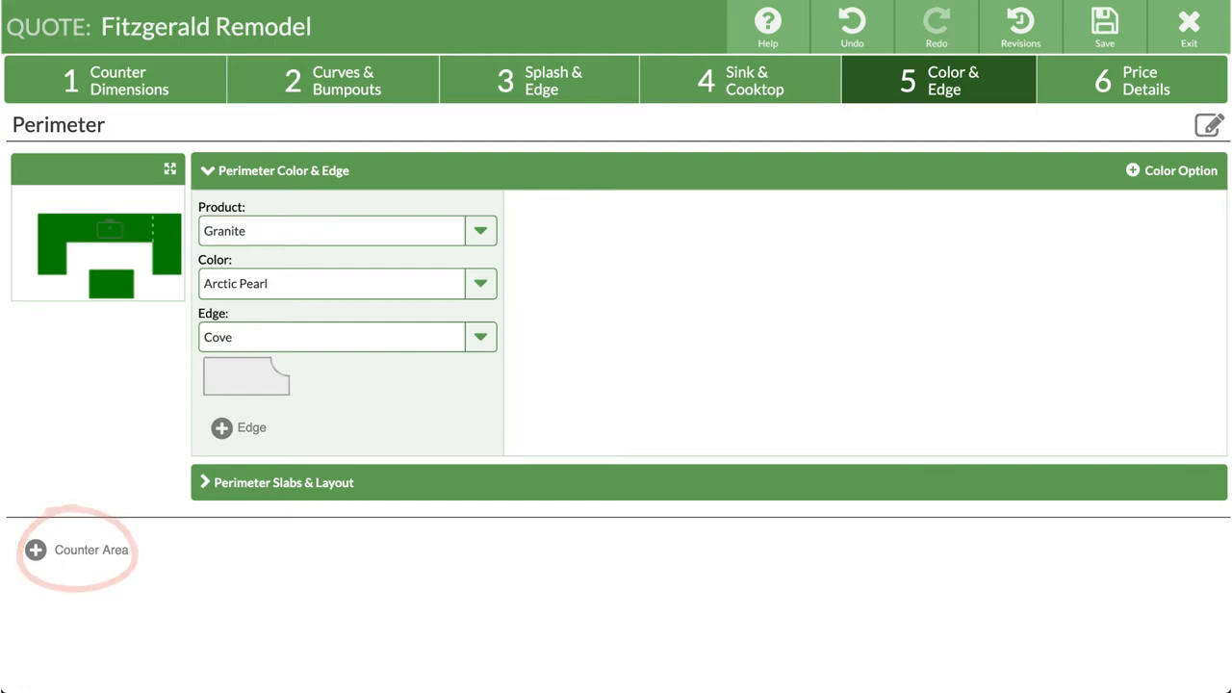
Add a new counter area and name it 'Island'
click(35, 550)
text(Island)
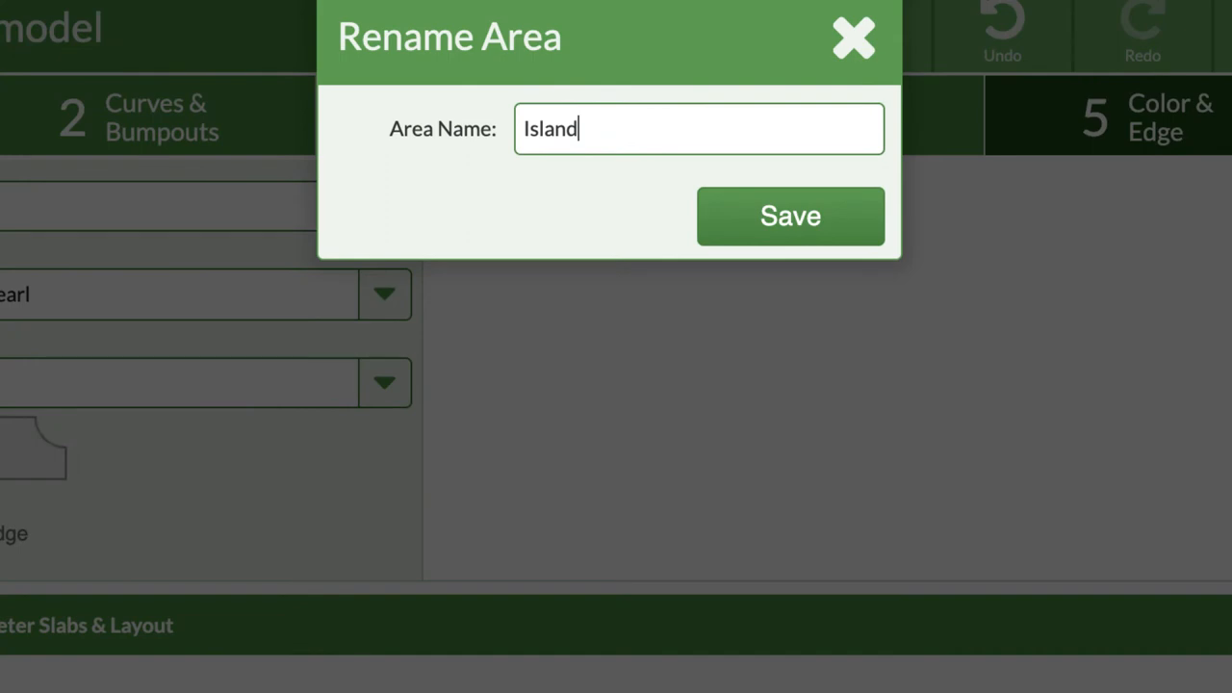
click(791, 216)
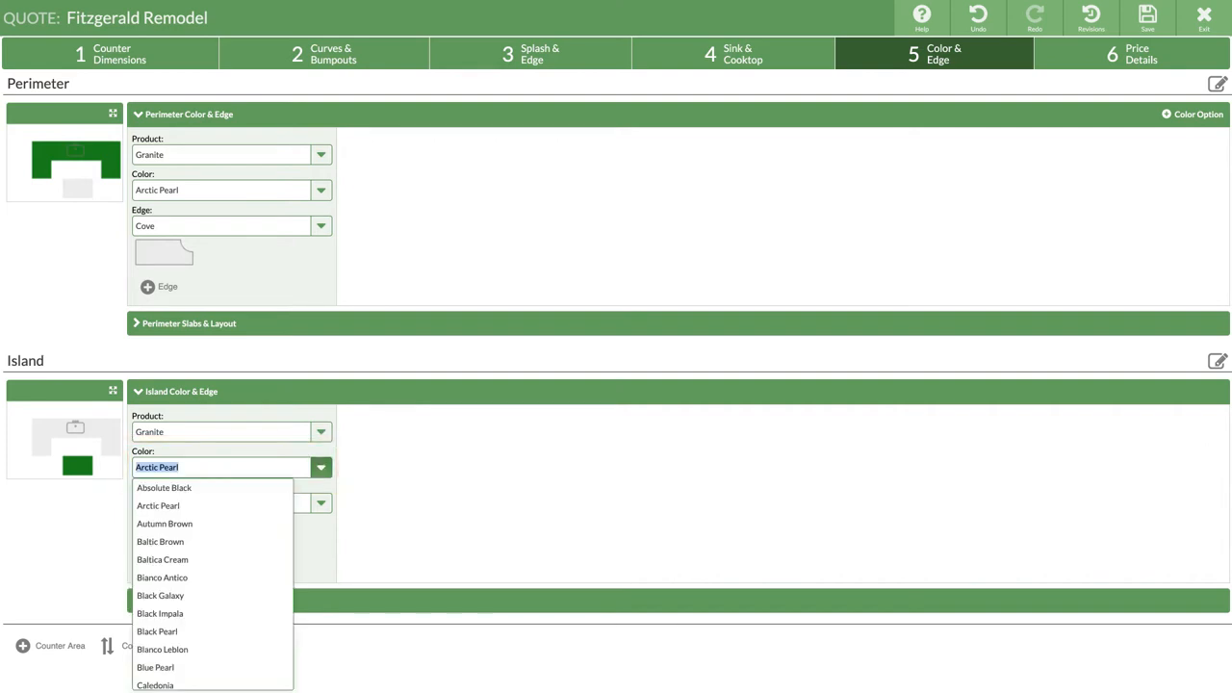
Give Island a one-time color 'Storm' at $57/sq ft, not priced by slab
scroll(down, 3)
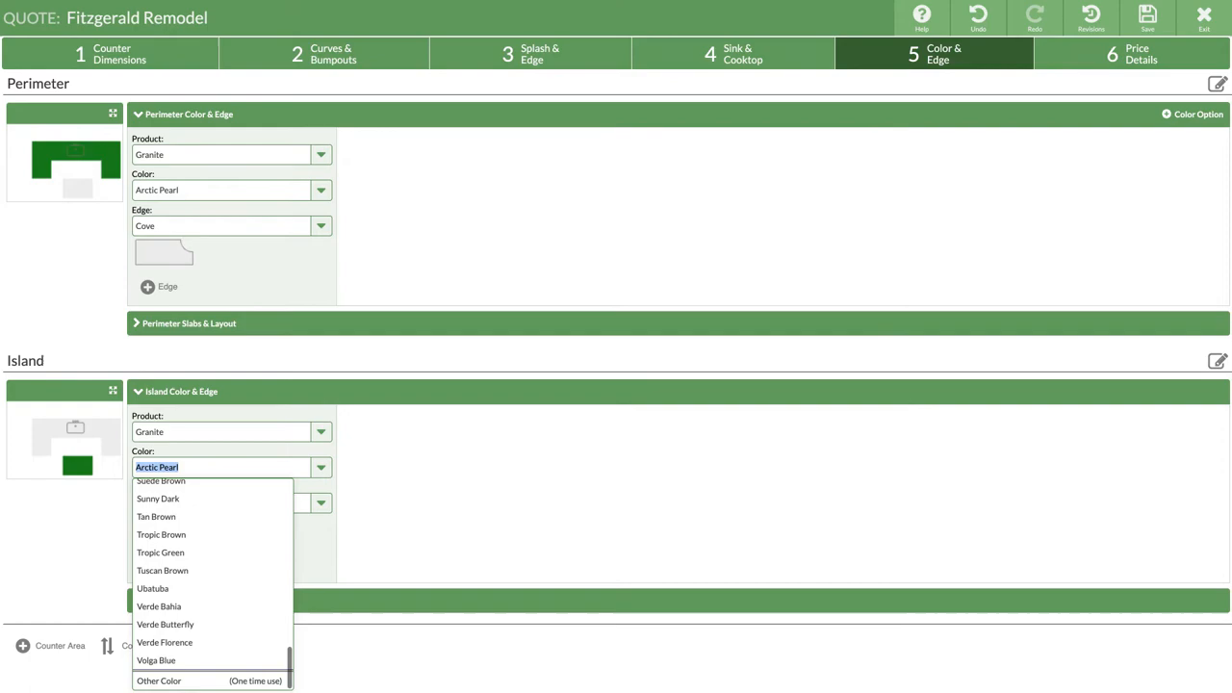
click(158, 681)
text(57)
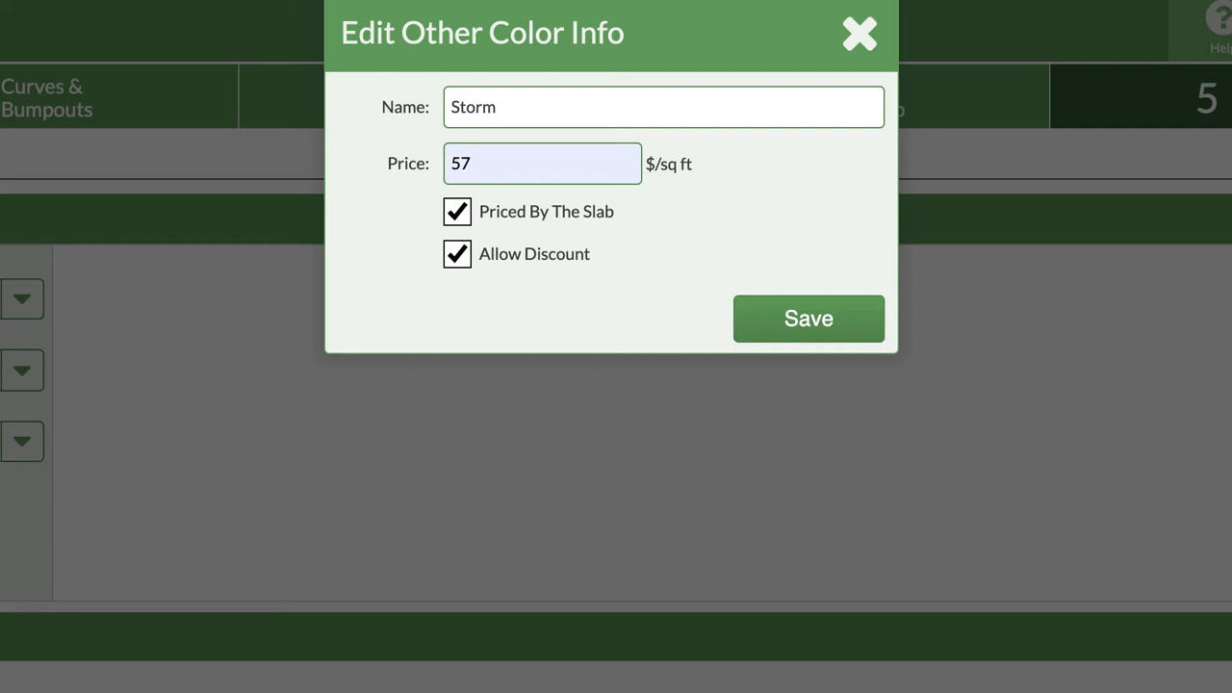
click(457, 211)
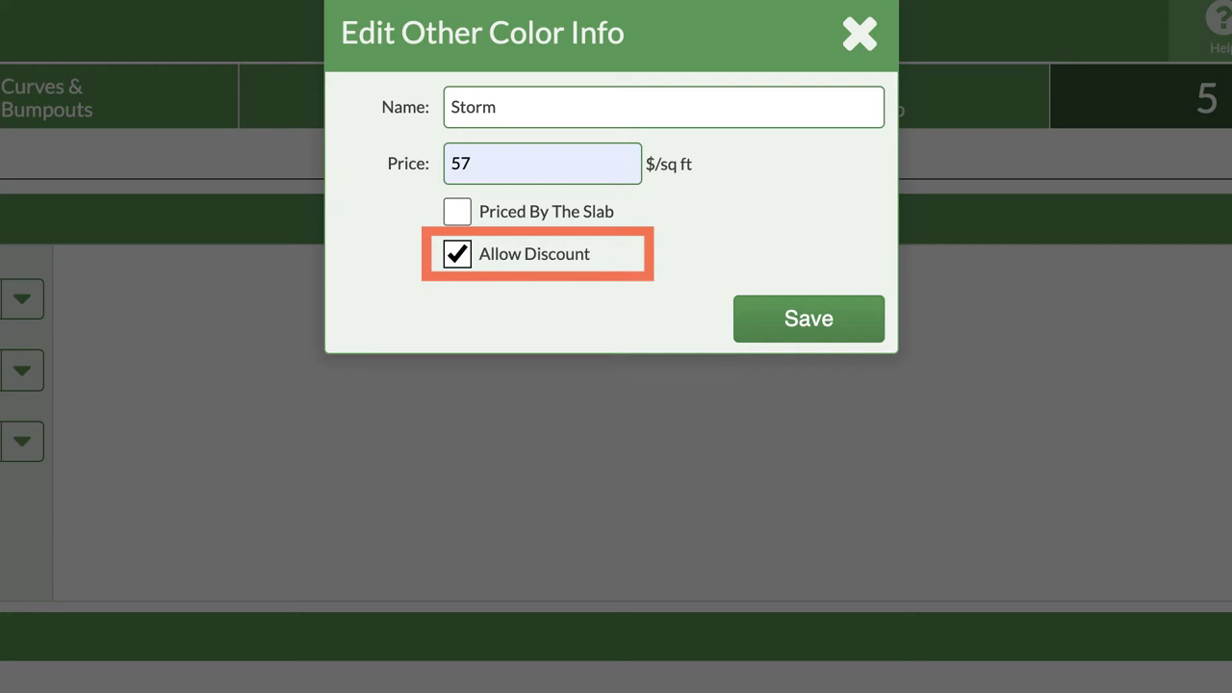
click(457, 253)
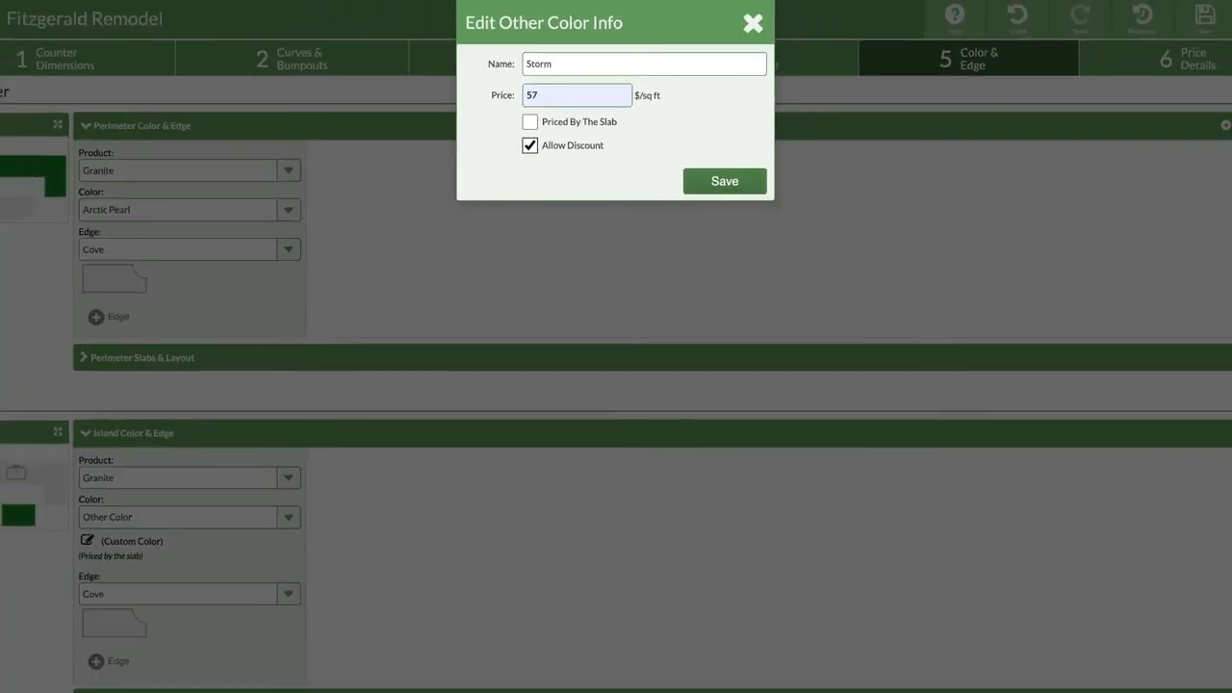
click(724, 181)
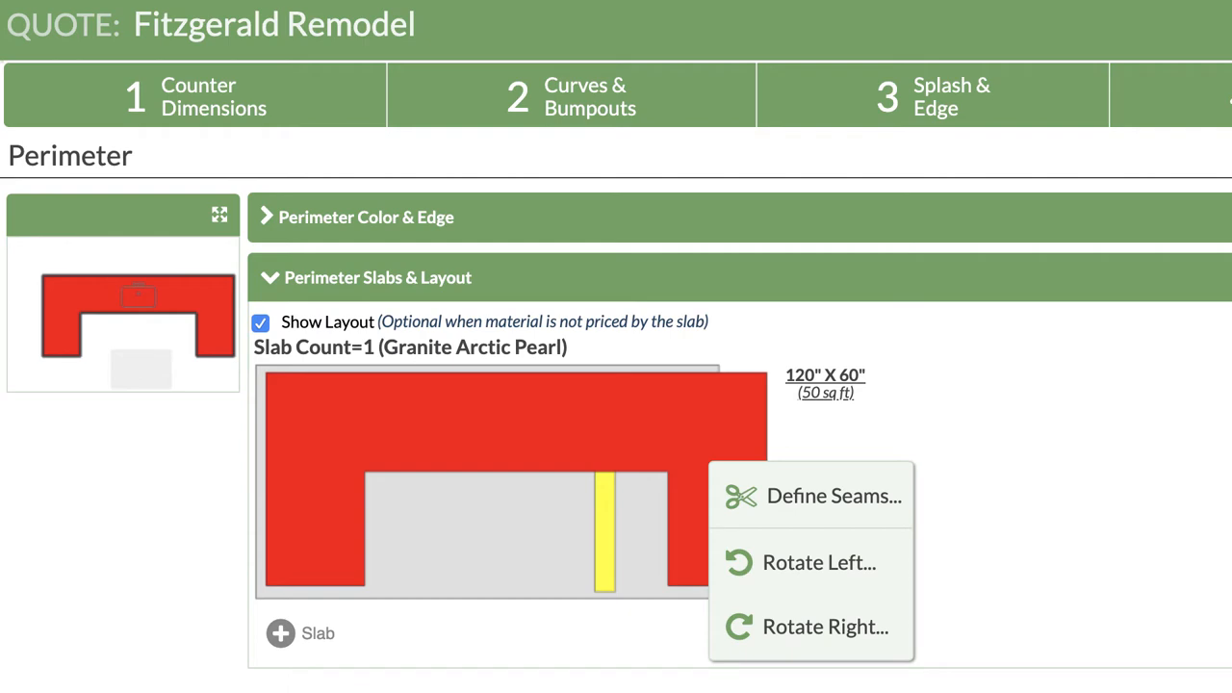
mouse_move(834, 495)
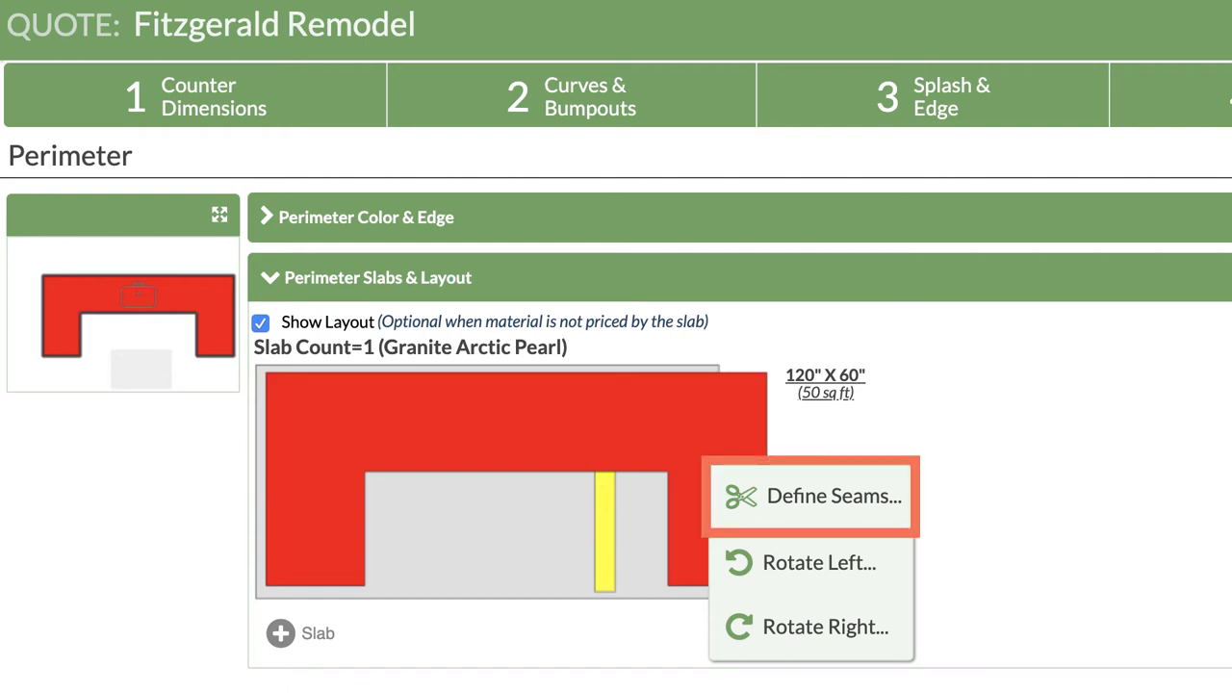
Seam the Perimeter counter into 104.5-inch and 25.5-inch pieces
click(833, 495)
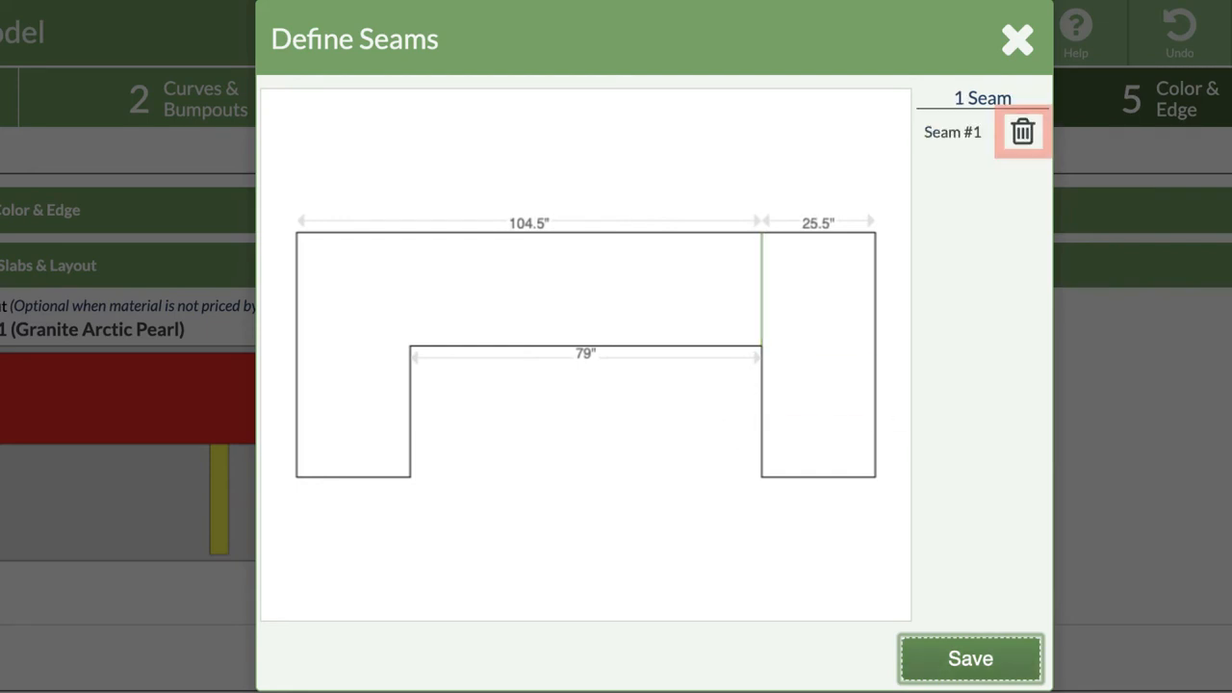
mouse_move(1022, 132)
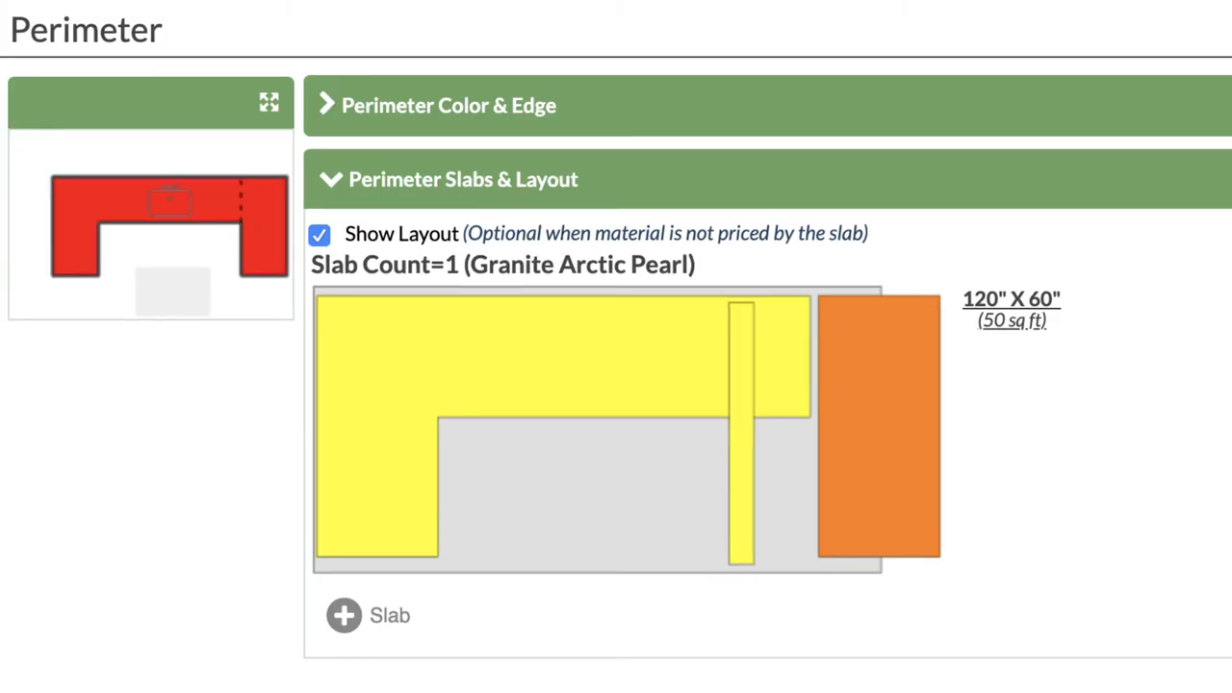
Rotate the short perimeter piece onto the 120 x 60 slab and open its Edit Slab
right_click(876, 428)
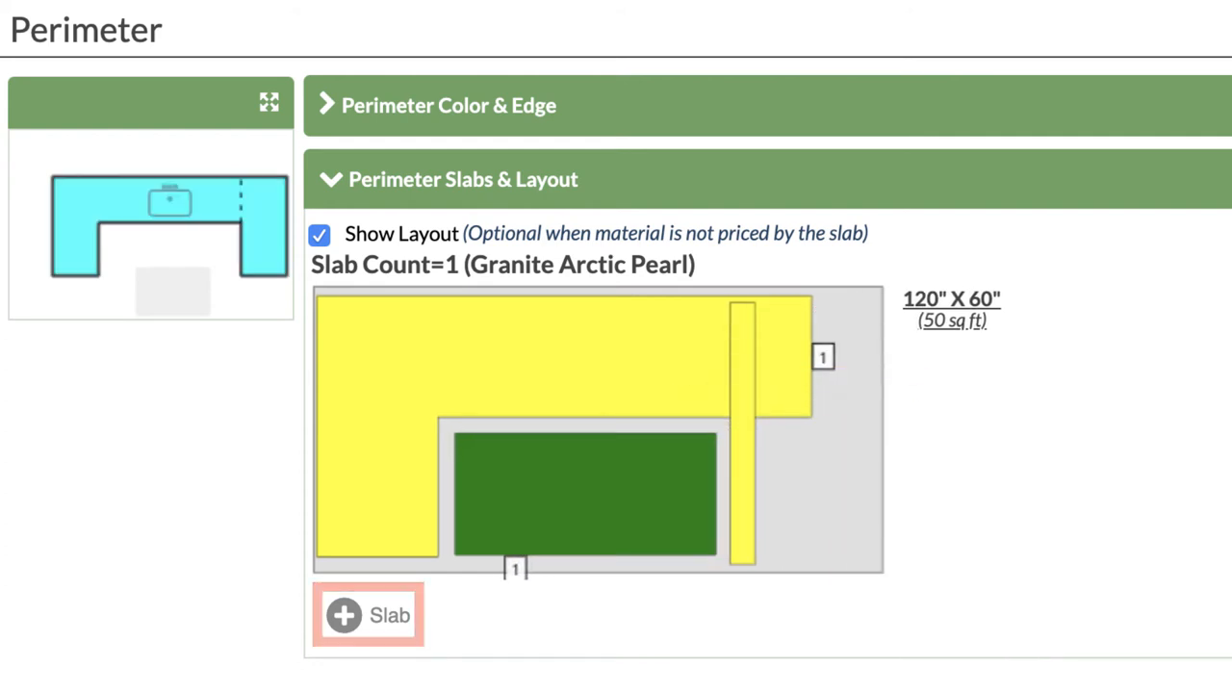
click(823, 357)
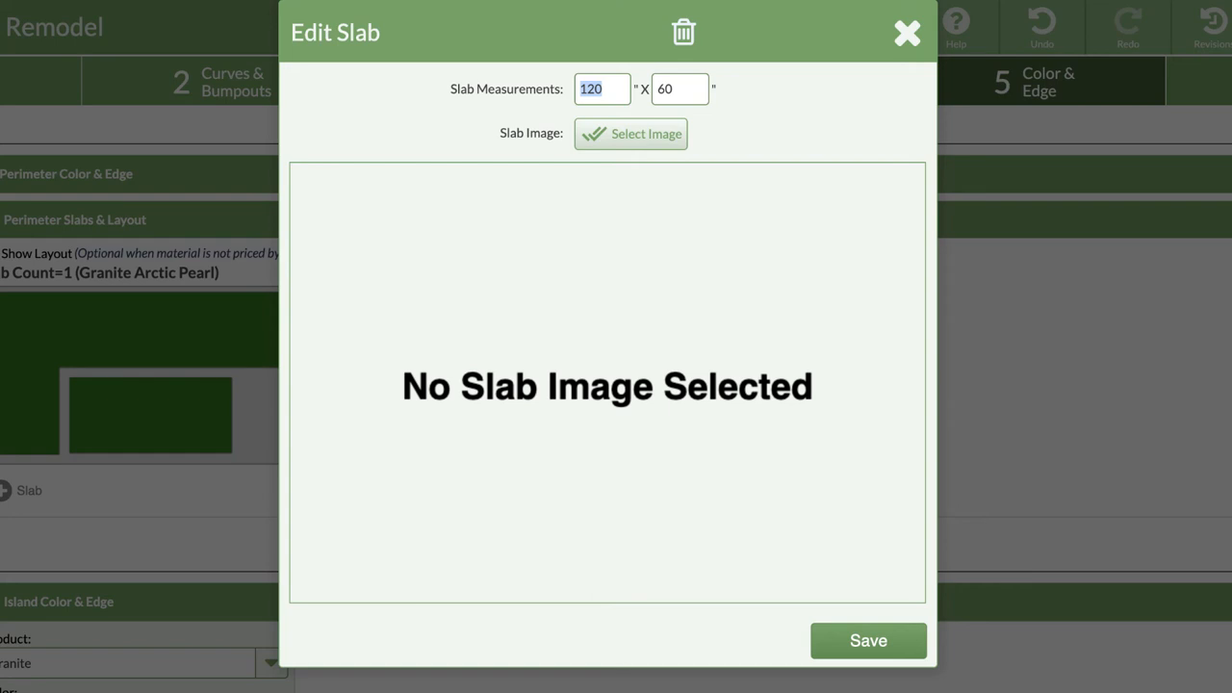
Upload Arctic Granite liquid.jpg as the Perimeter slab image and save the slab
click(631, 133)
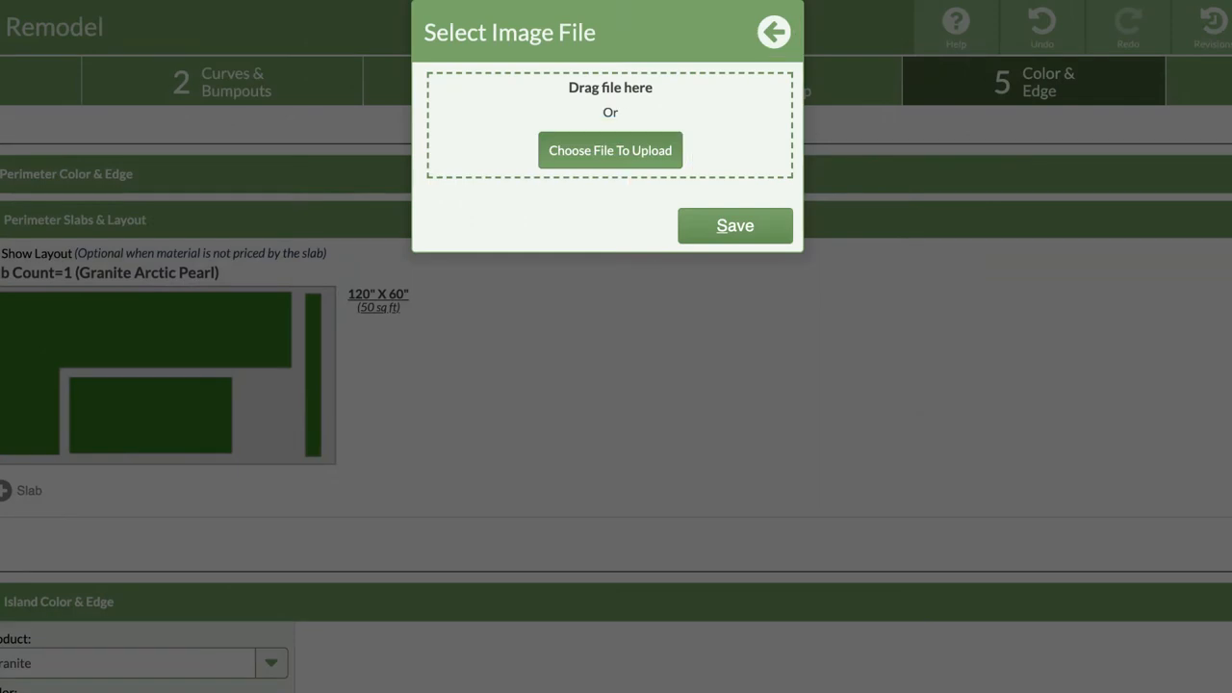
click(611, 150)
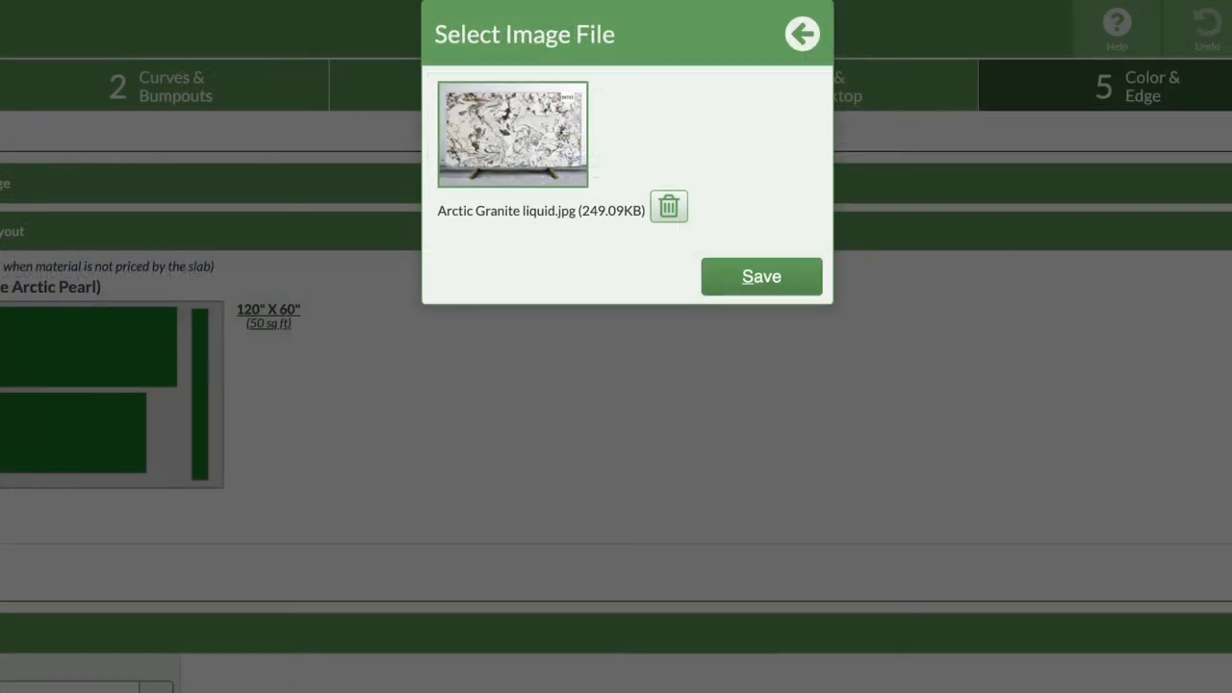
click(761, 276)
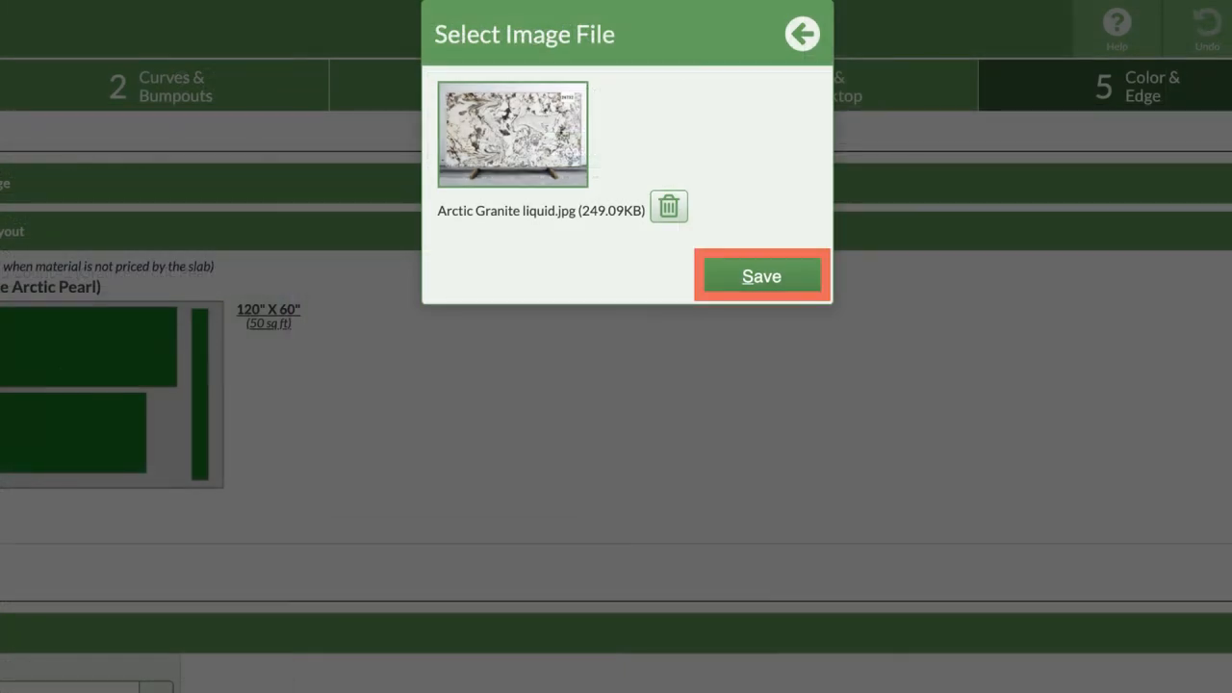
click(761, 276)
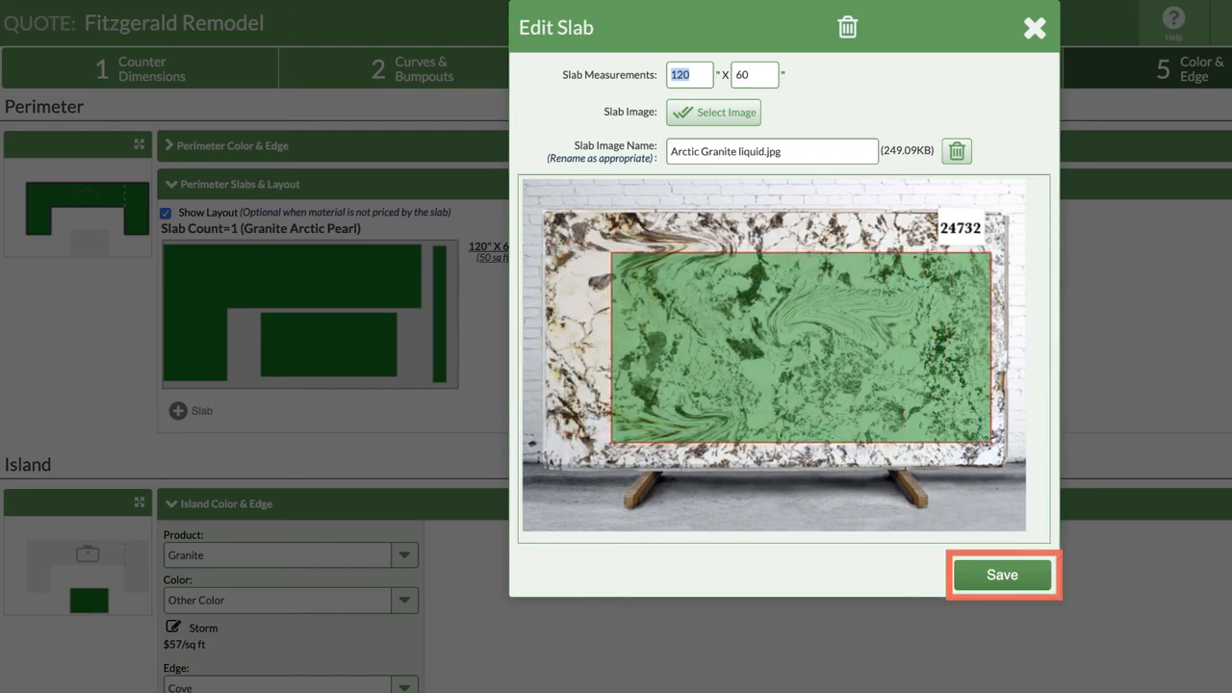
click(1001, 575)
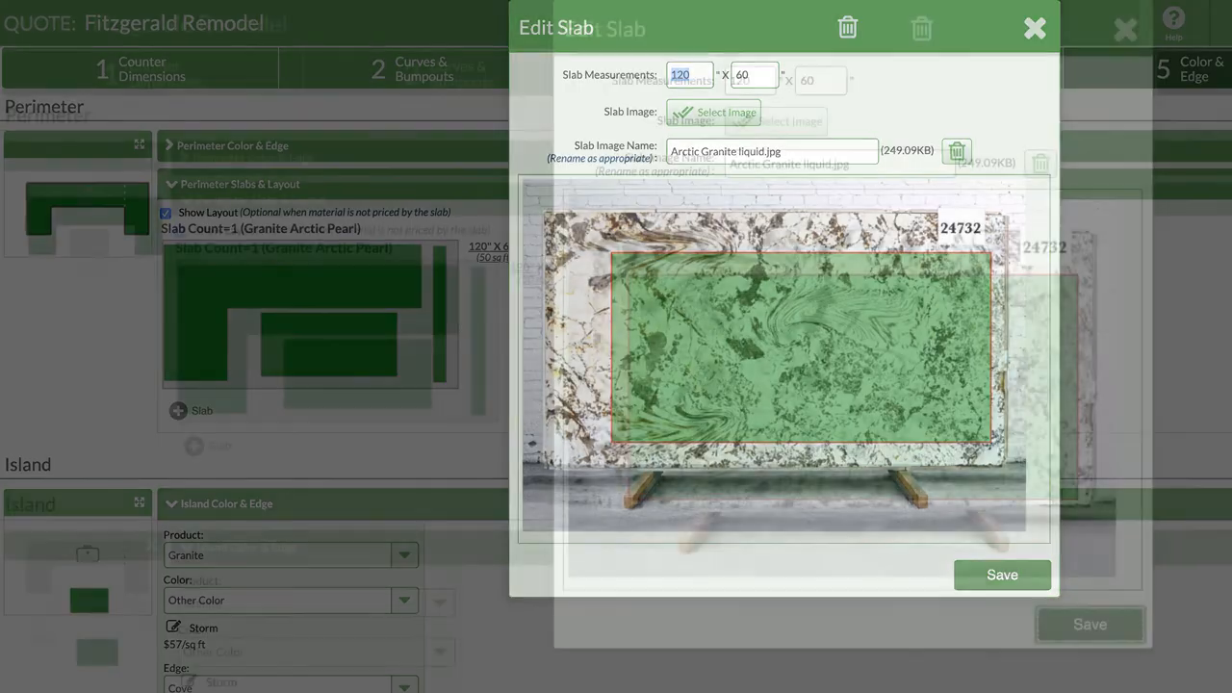
click(1035, 28)
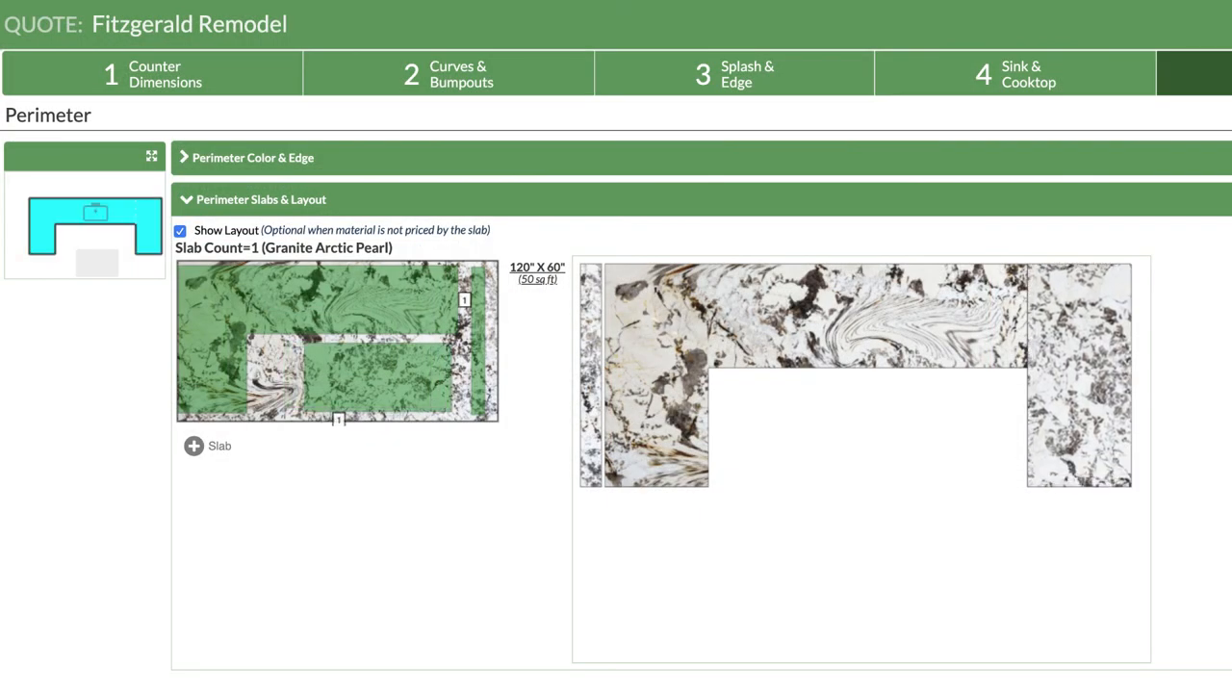
Search 'blue storm' and assign blue storm.jpg to the Island slab, then save
scroll(down, 3)
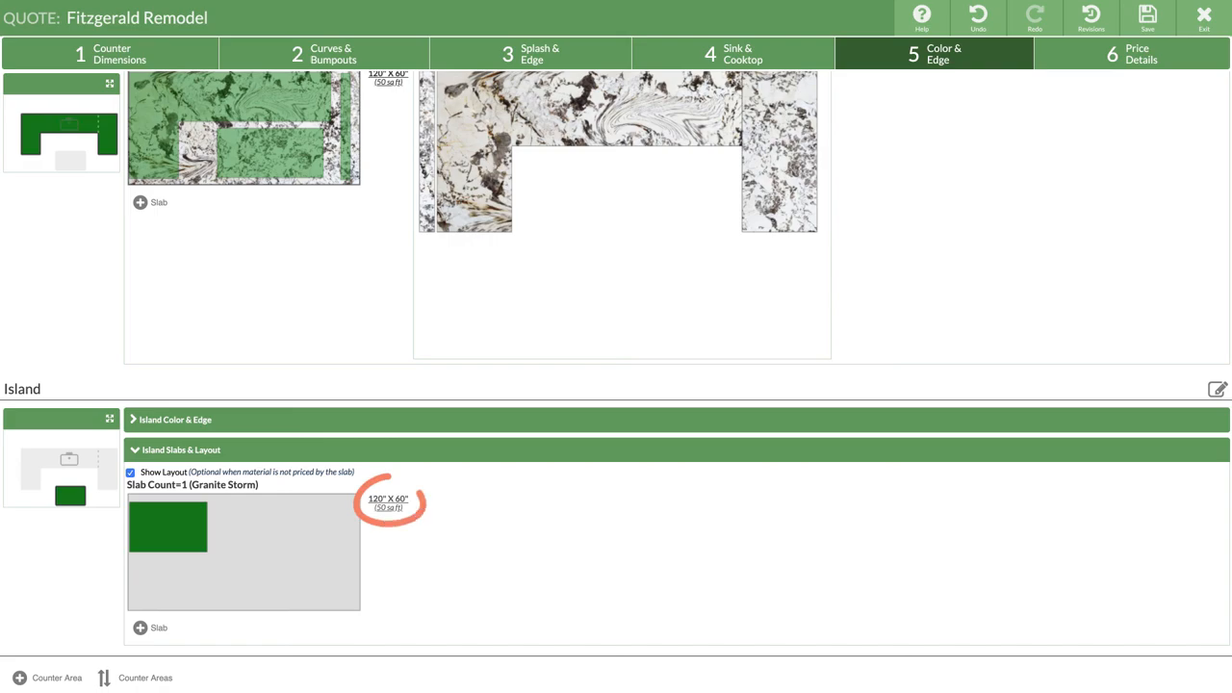
click(167, 526)
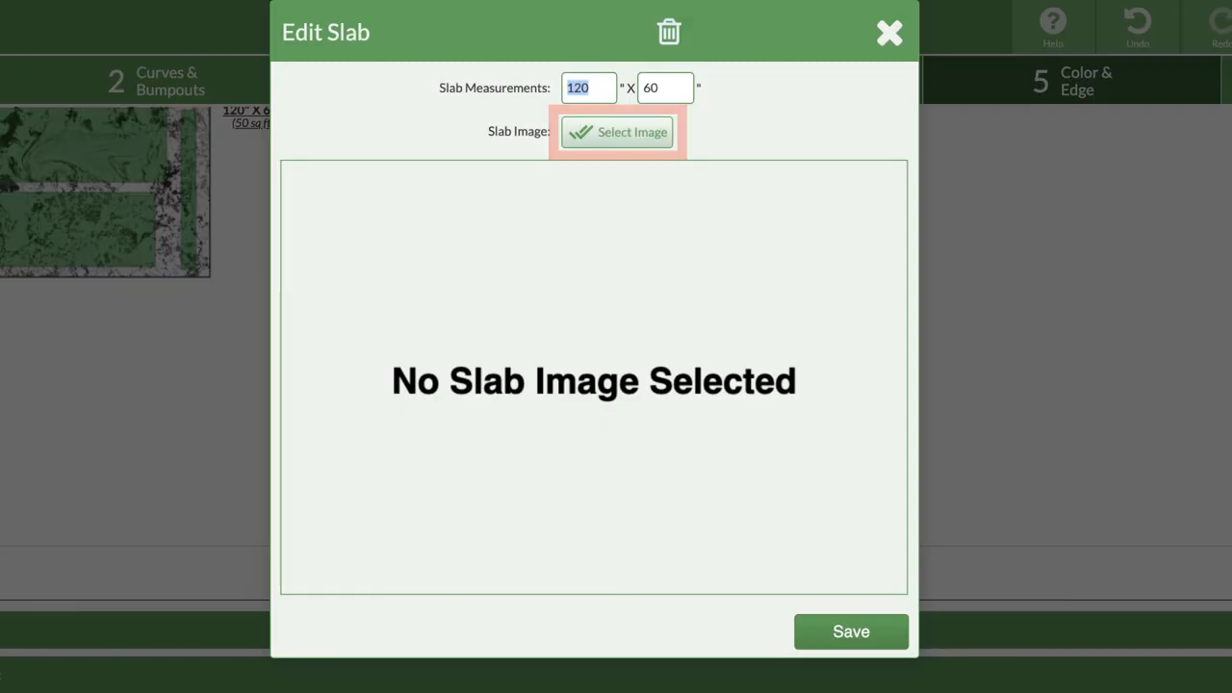
click(617, 132)
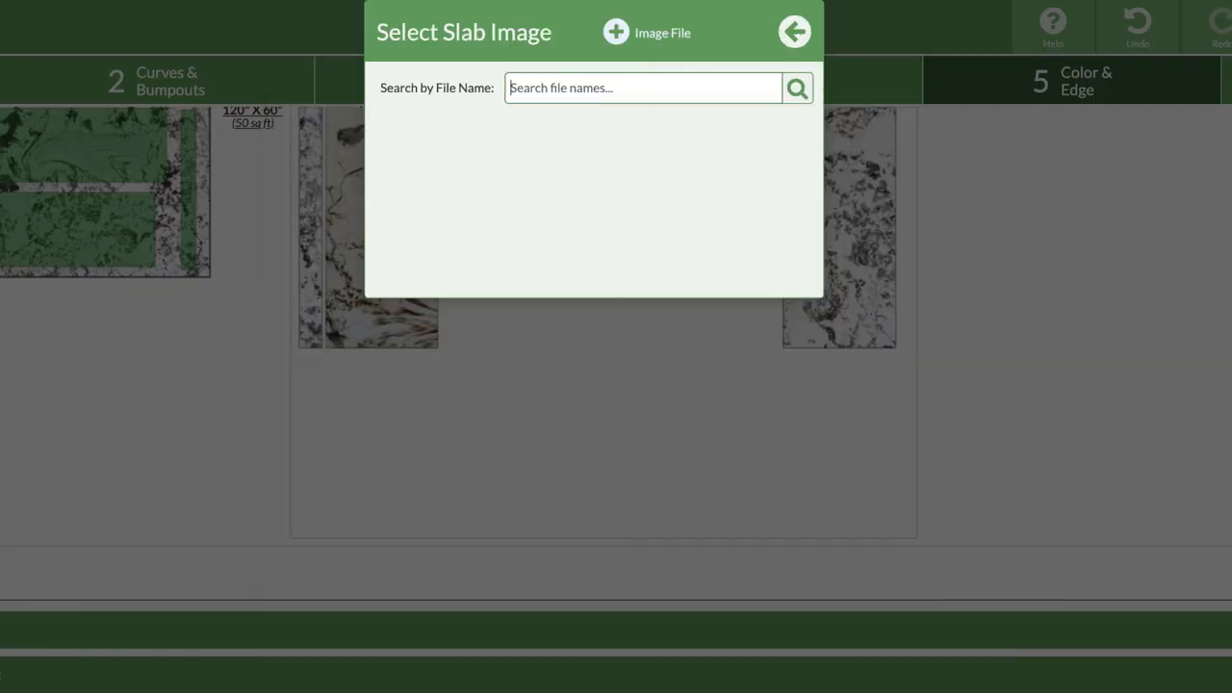
text(blue storm)
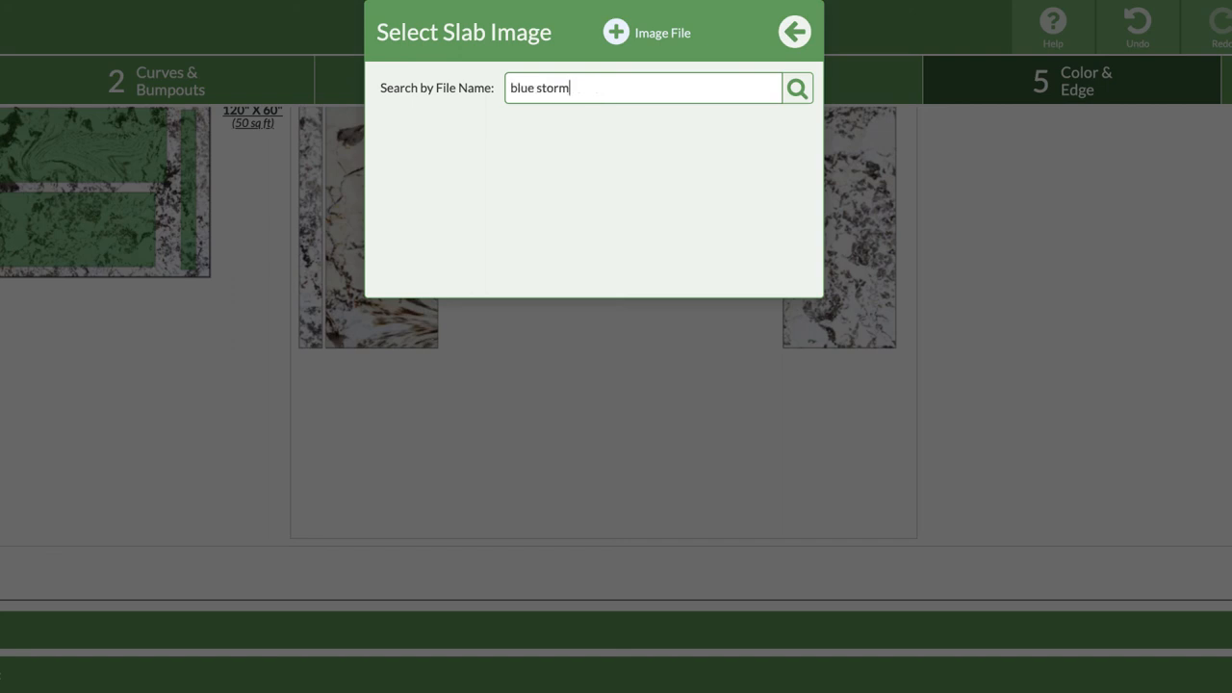
click(796, 87)
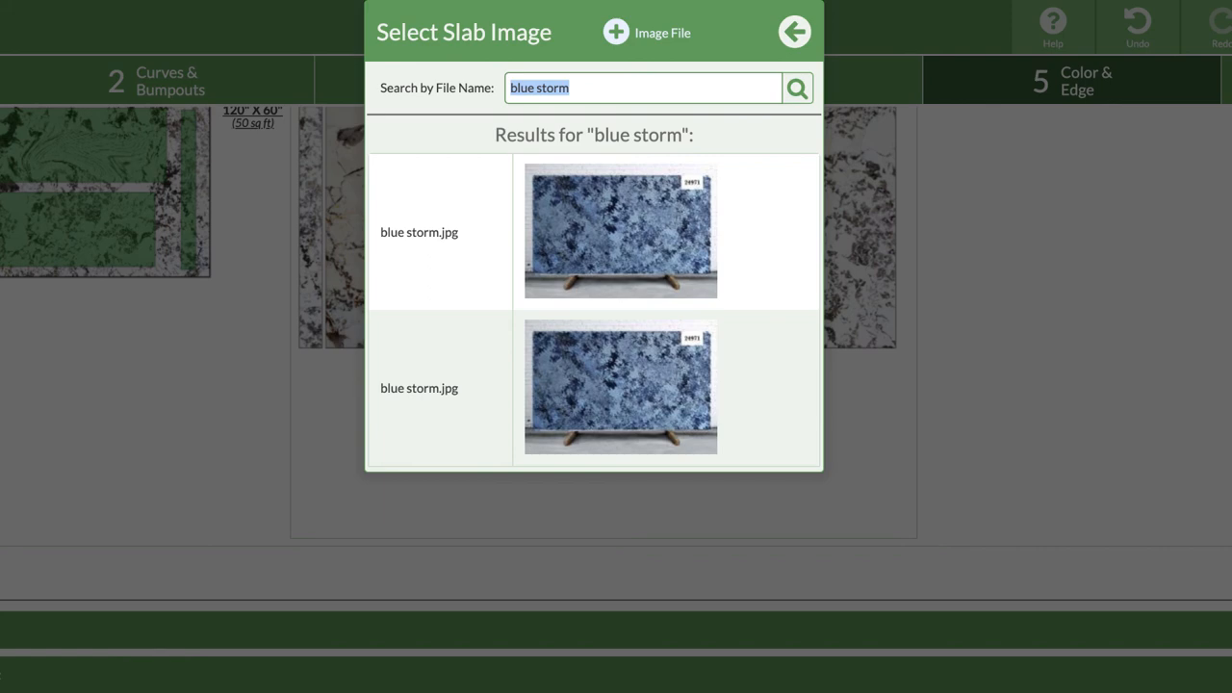
click(621, 231)
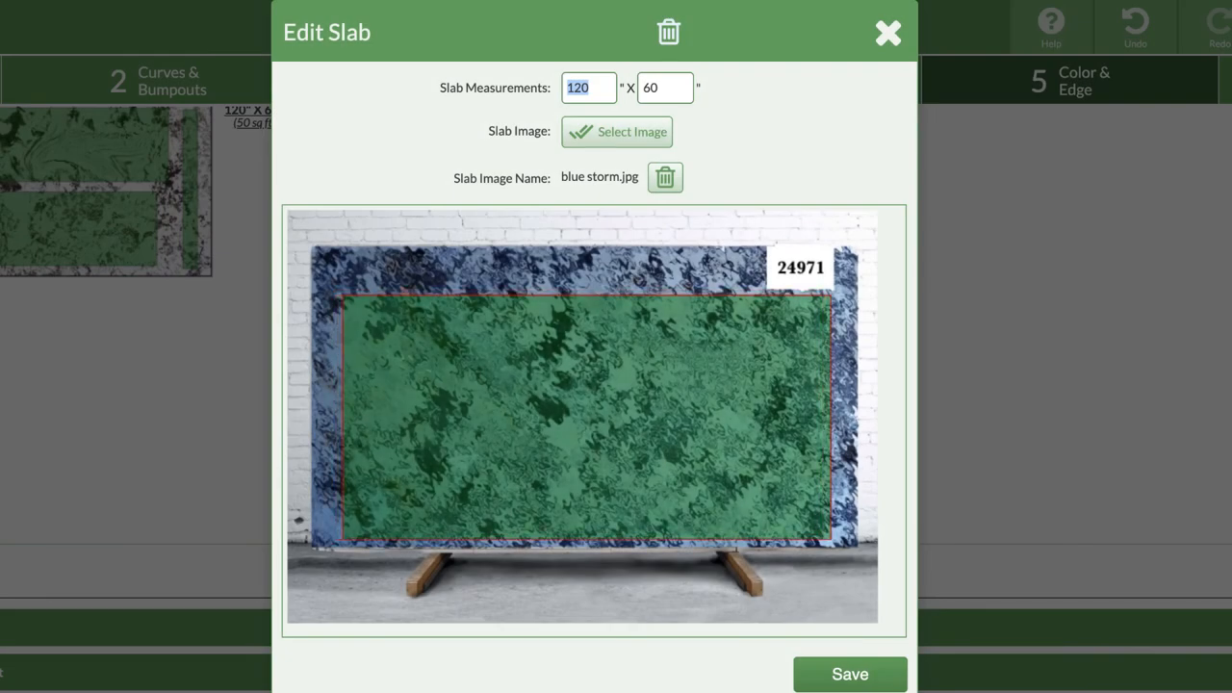
click(849, 674)
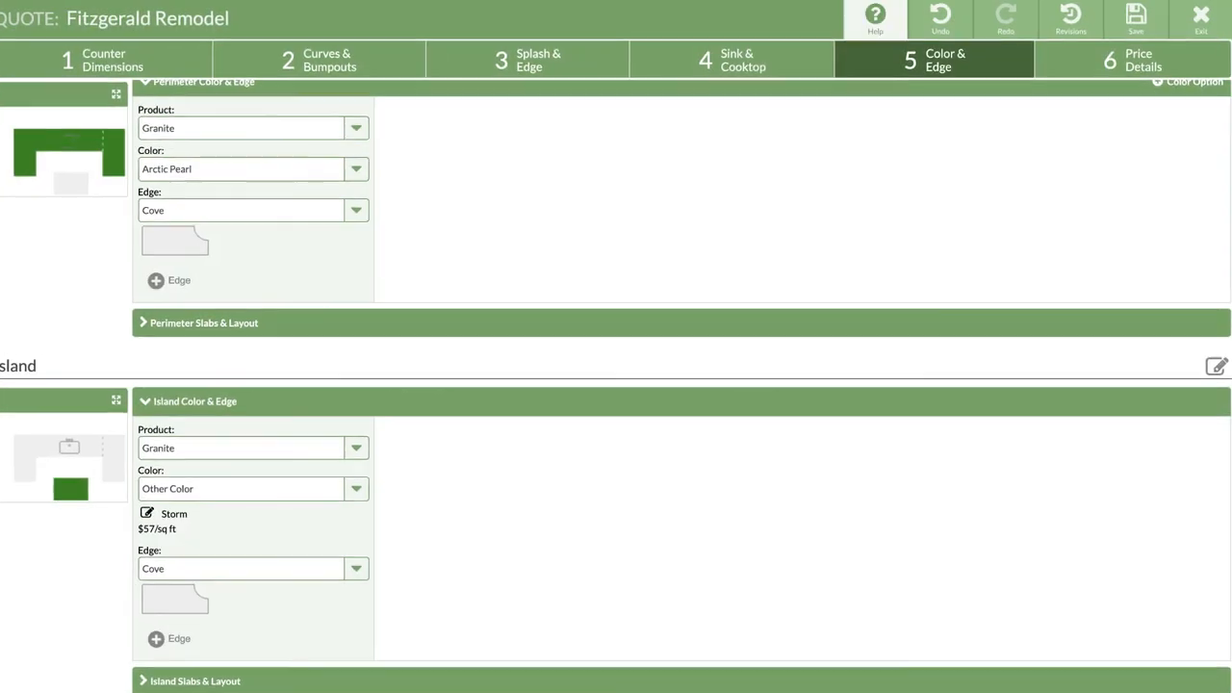
Open the Search Help knowledge base from the Help menu
click(874, 17)
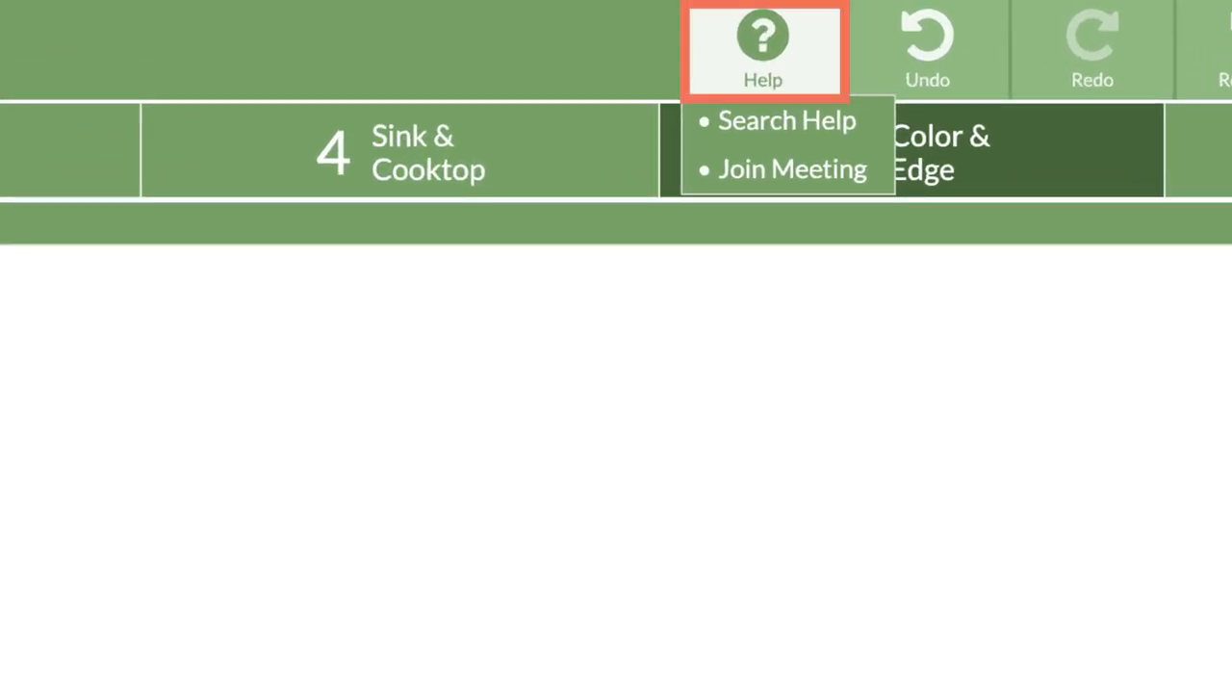
click(787, 121)
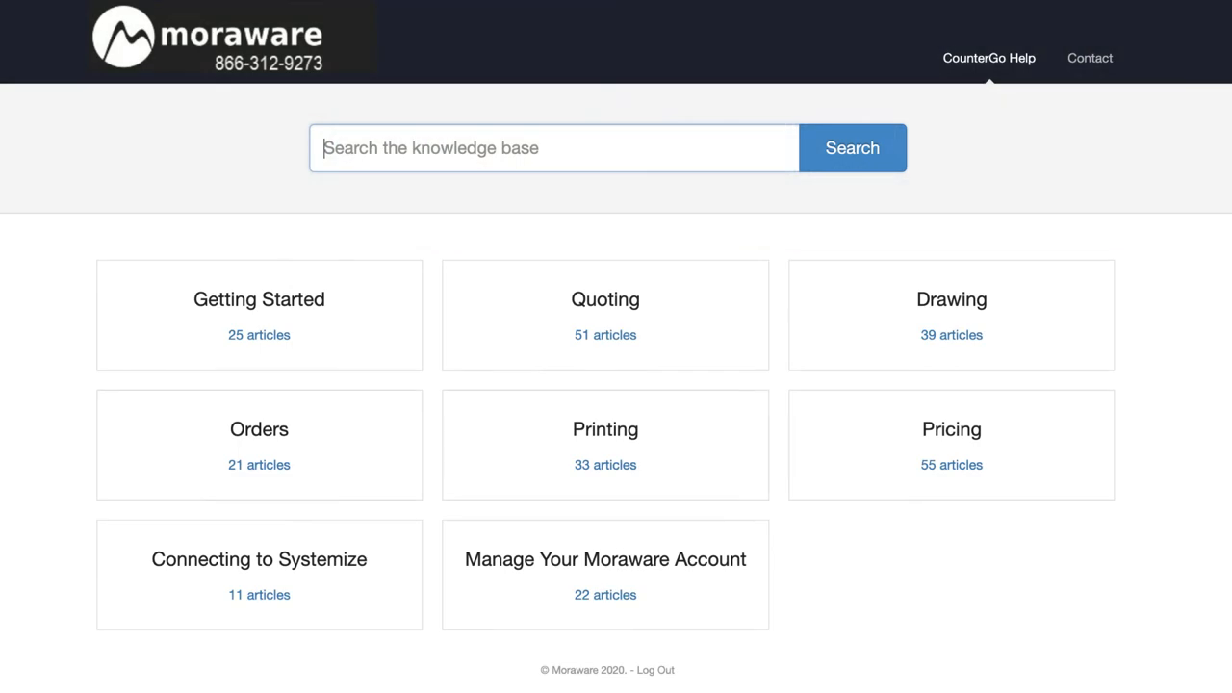